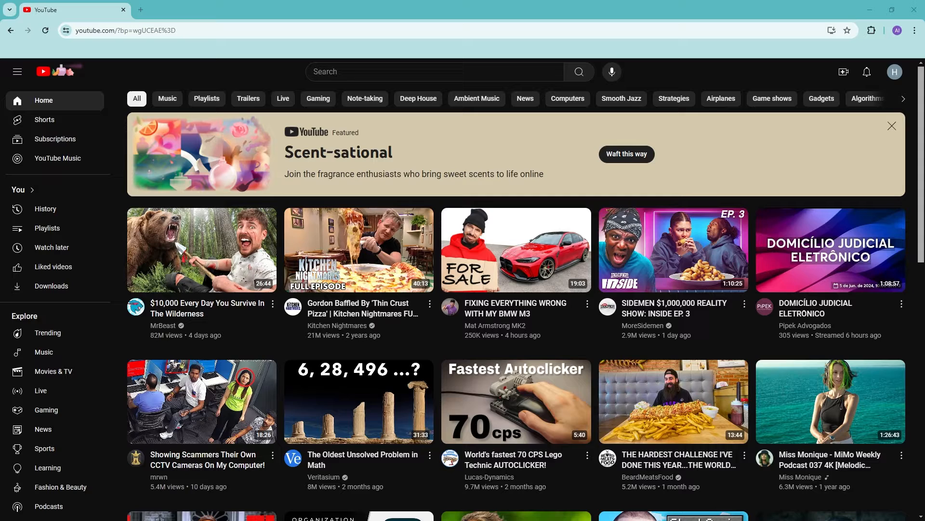
pyautogui.moveTo(631, 75)
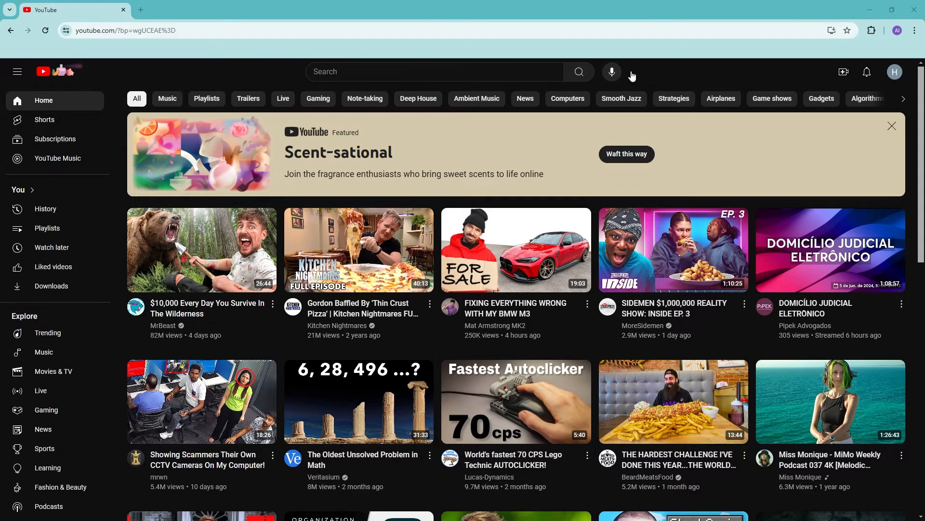
pyautogui.moveTo(359, 250)
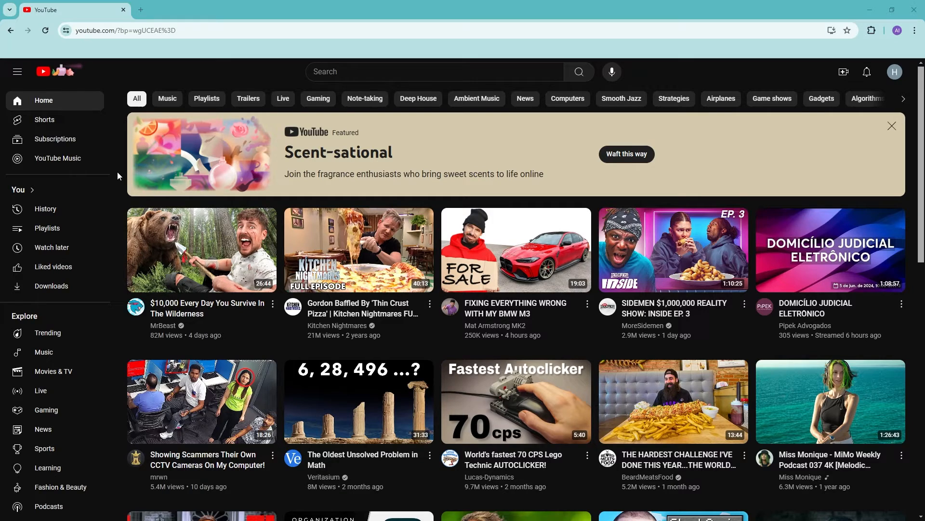
pyautogui.moveTo(896, 75)
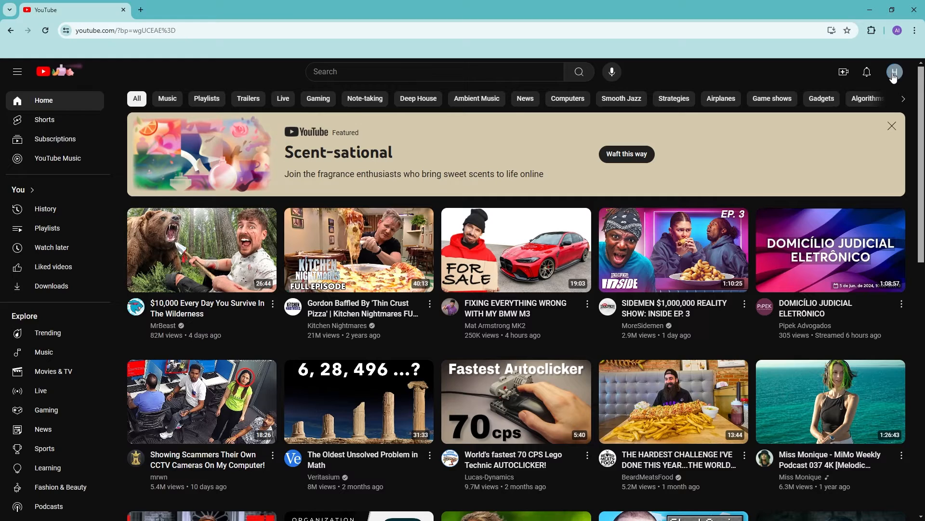
# Step: Bring up the account menu from the profile avatar at the top right
pyautogui.click(894, 71)
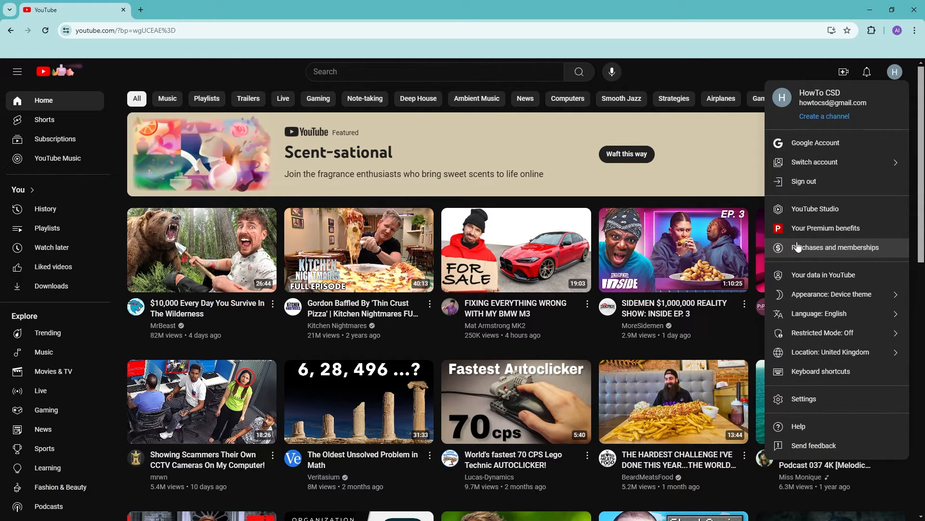
pyautogui.moveTo(820, 250)
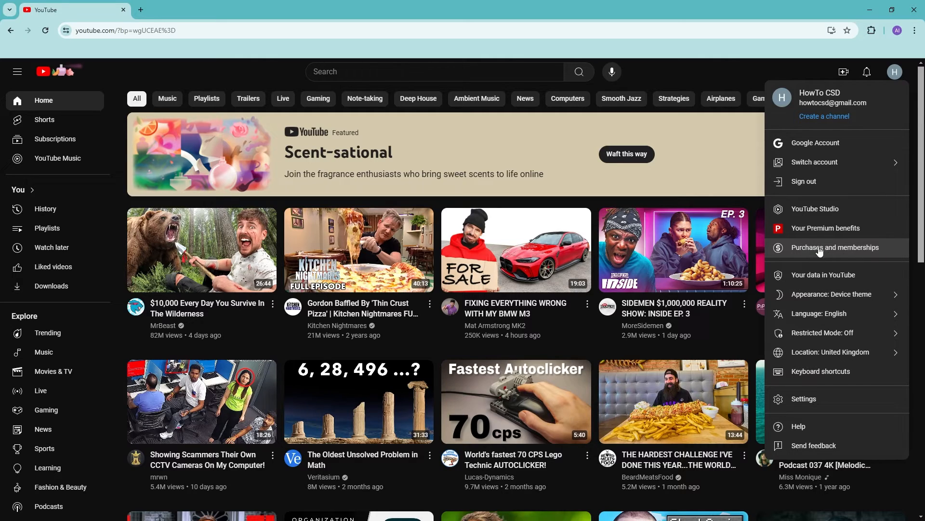
# Step: Go to Purchases and memberships, confirming the £19.99/month Premium family membership
pyautogui.click(834, 247)
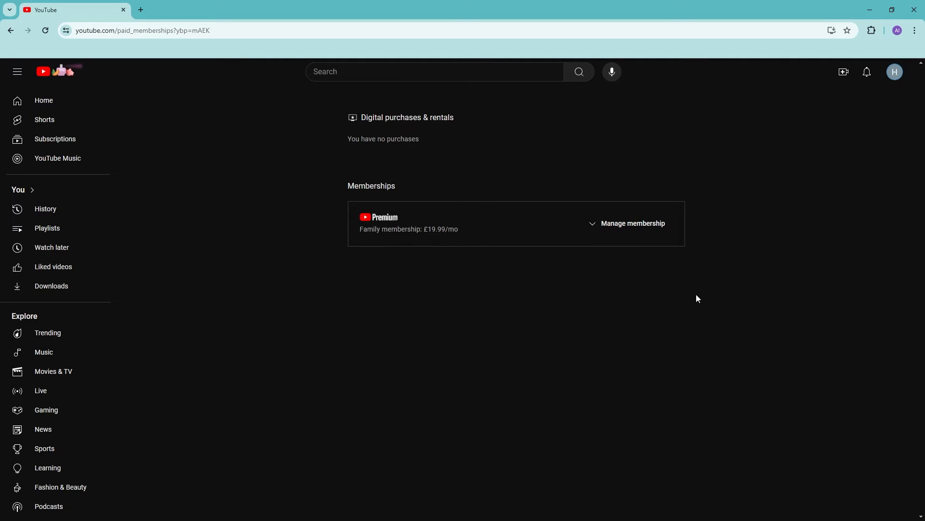
pyautogui.moveTo(381, 222)
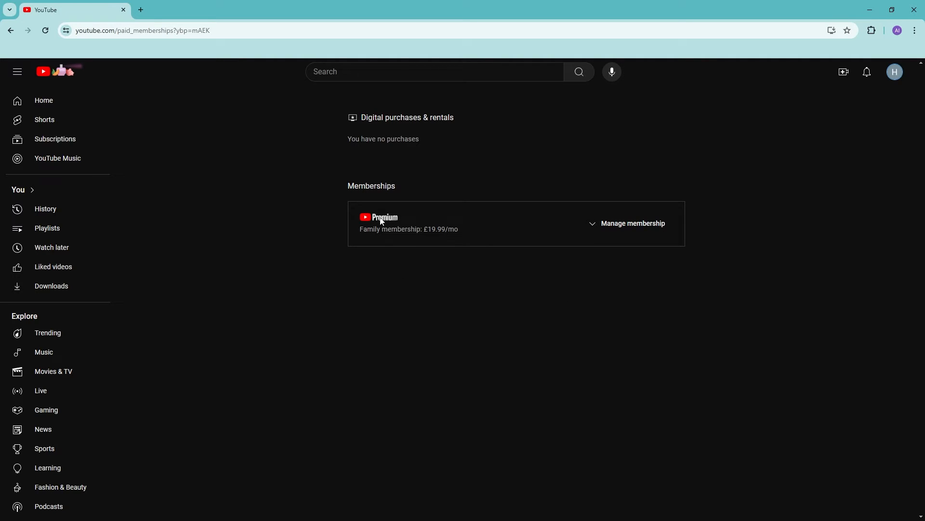
pyautogui.moveTo(413, 249)
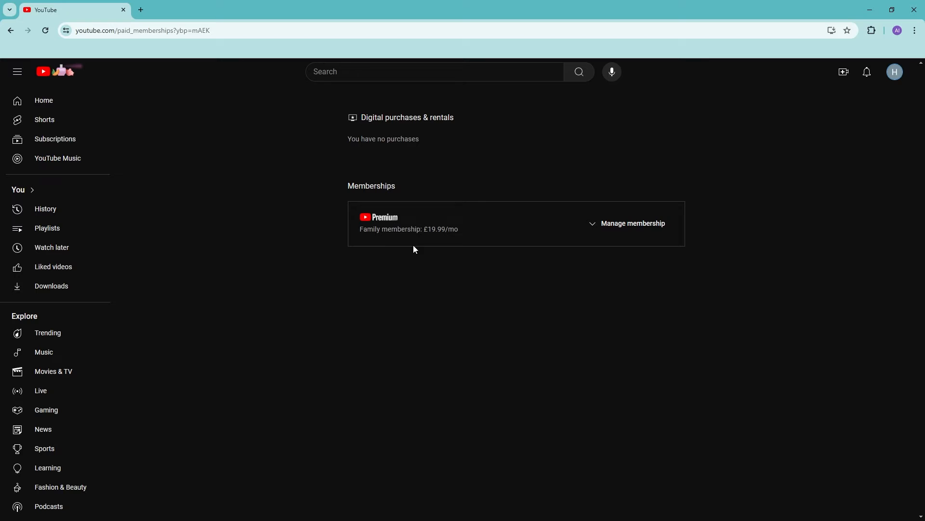
pyautogui.moveTo(354, 238)
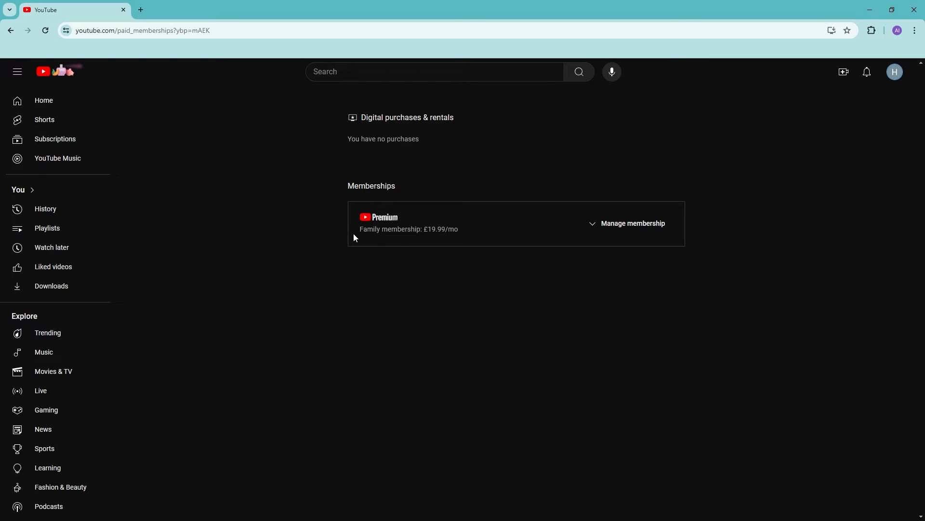
pyautogui.moveTo(387, 228)
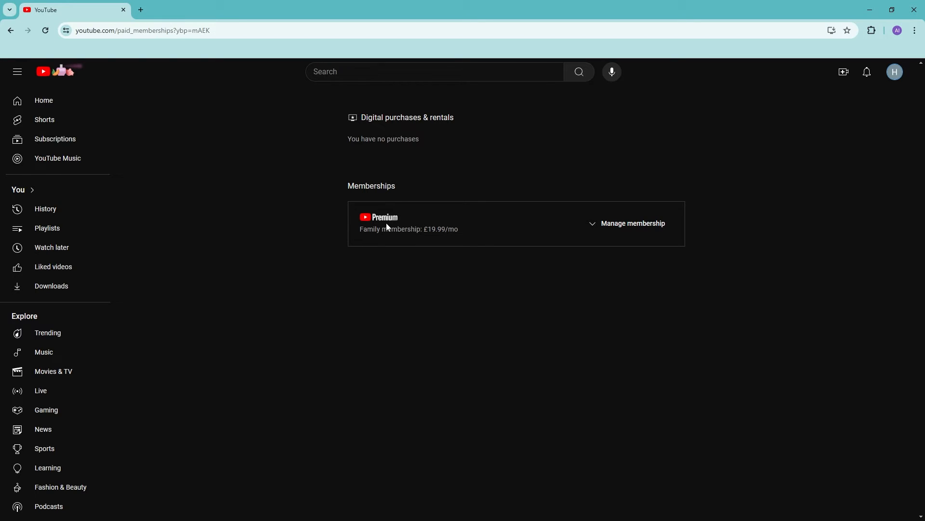
pyautogui.moveTo(640, 267)
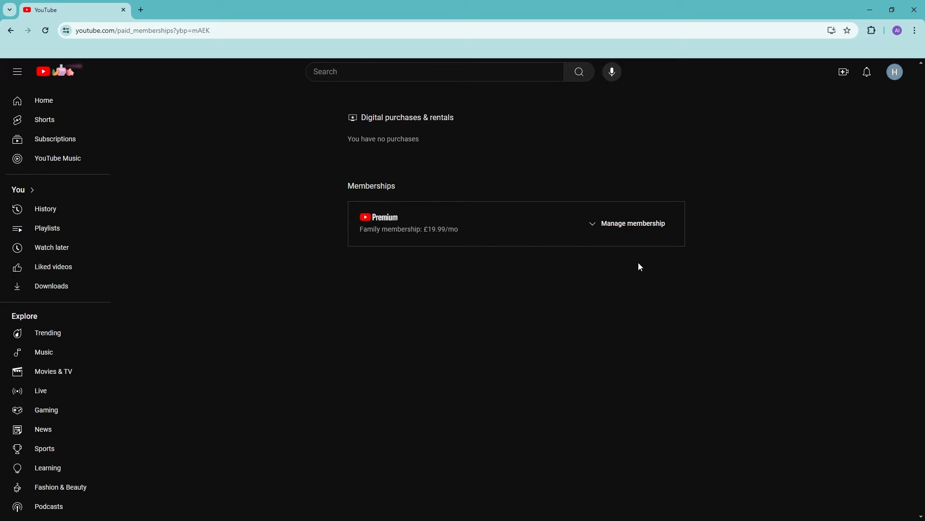
pyautogui.moveTo(561, 277)
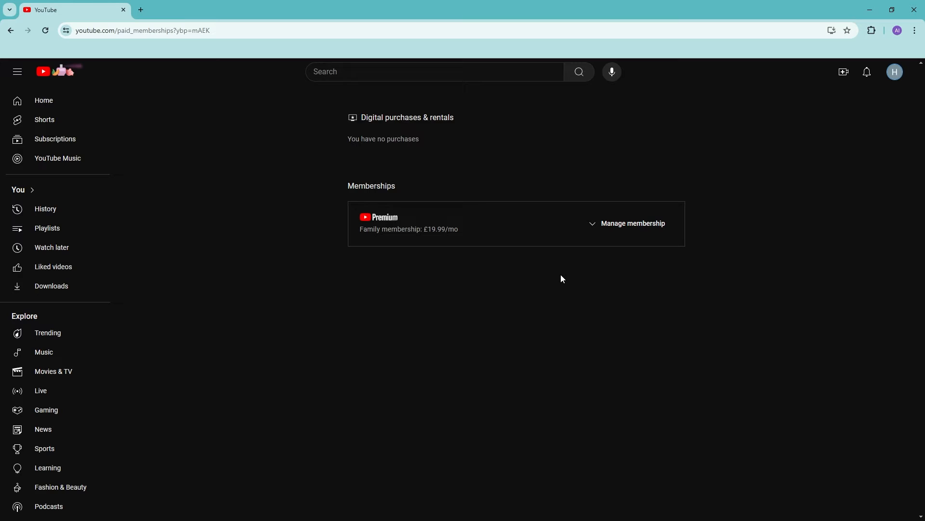
pyautogui.moveTo(266, 175)
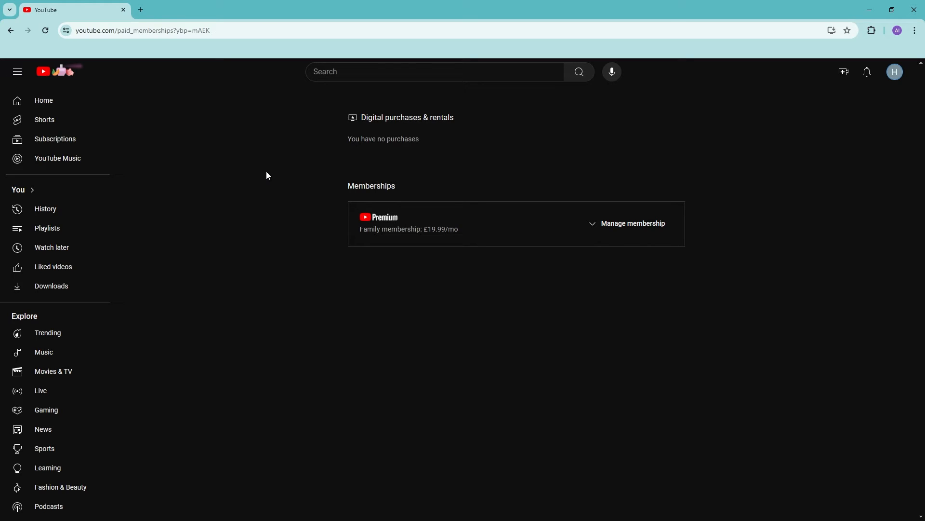
pyautogui.moveTo(236, 166)
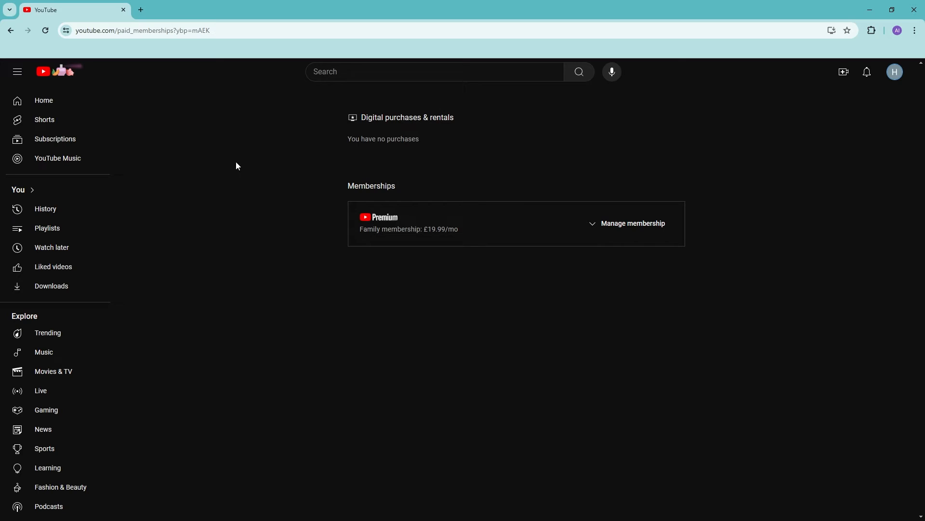
pyautogui.moveTo(67, 83)
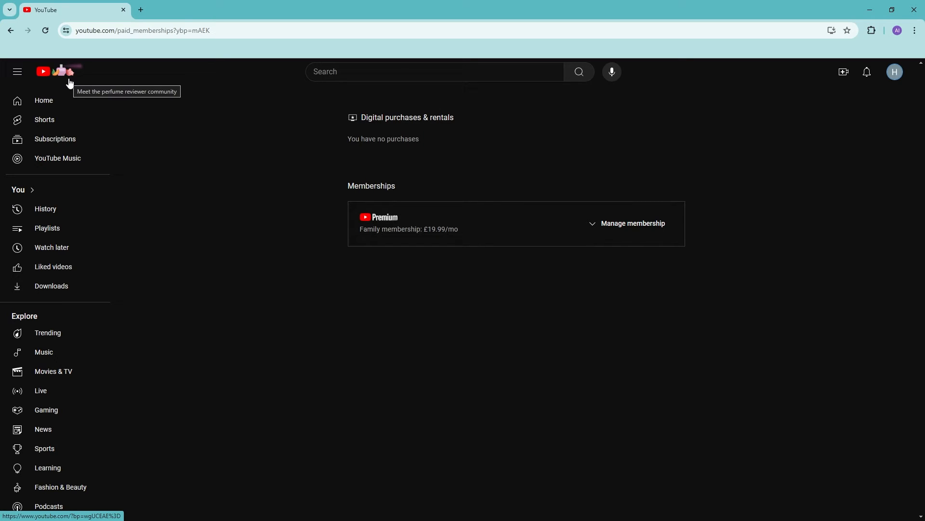
# Step: Return to the home feed via the YouTube logo
pyautogui.click(56, 71)
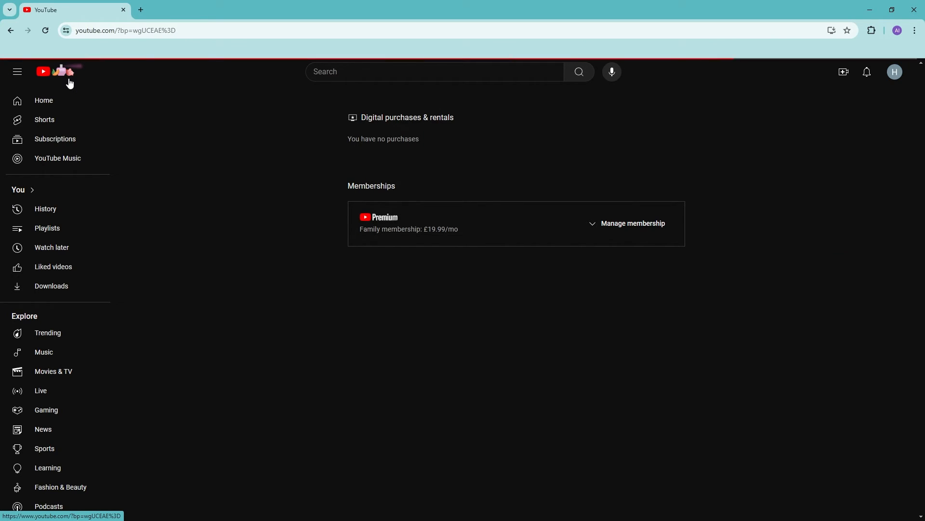
pyautogui.click(43, 100)
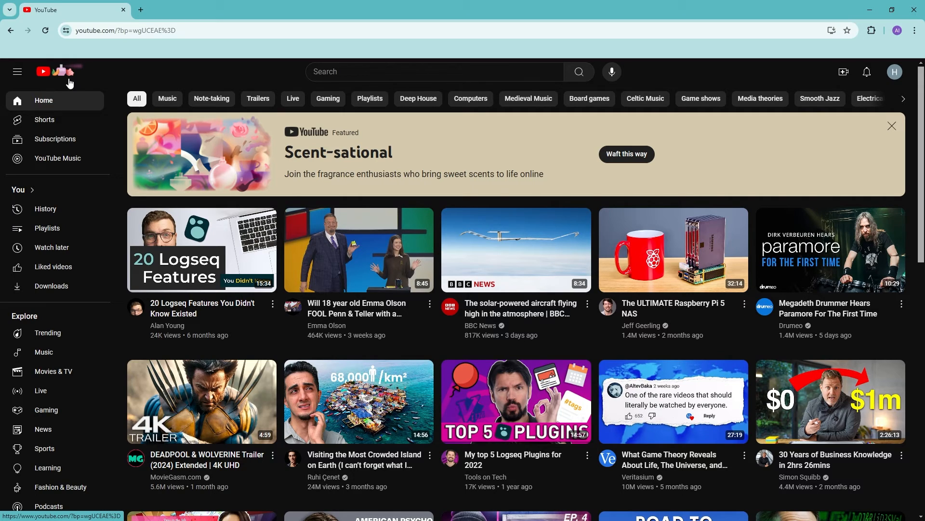
pyautogui.moveTo(774, 117)
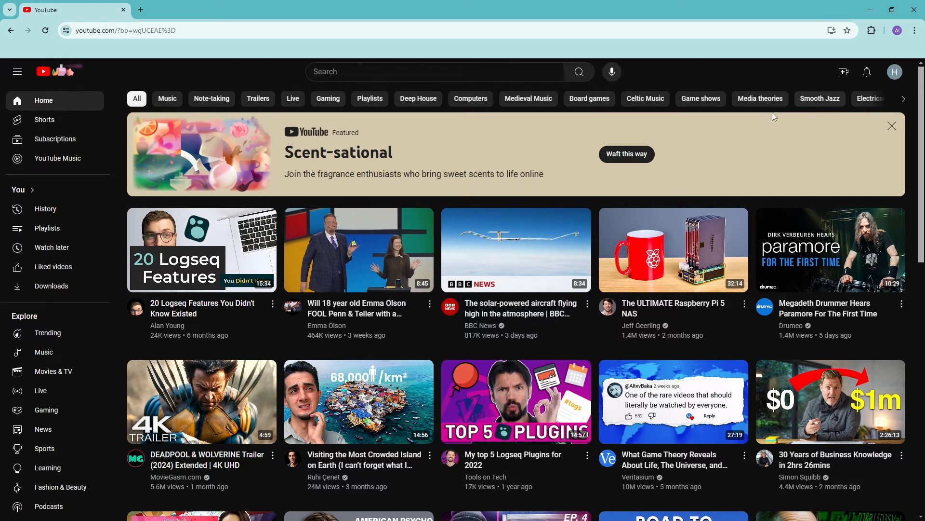
pyautogui.moveTo(43, 74)
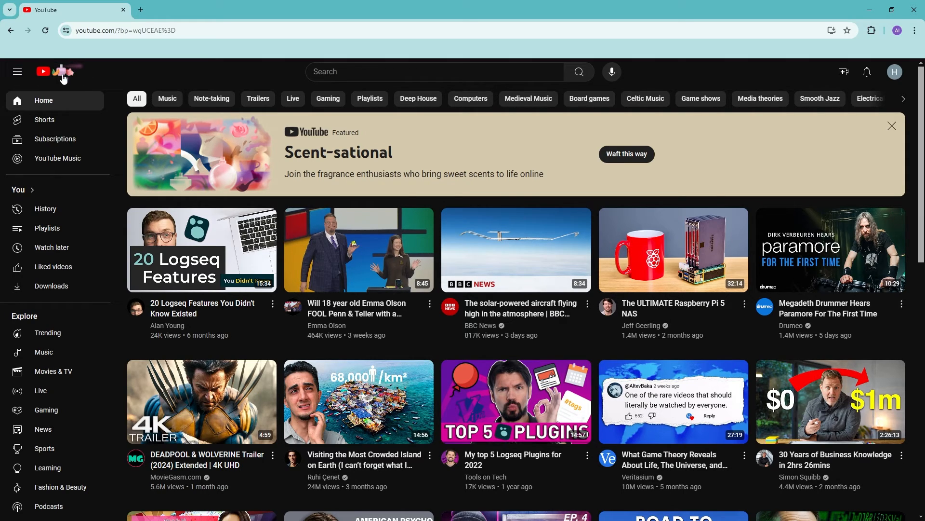
pyautogui.moveTo(60, 71)
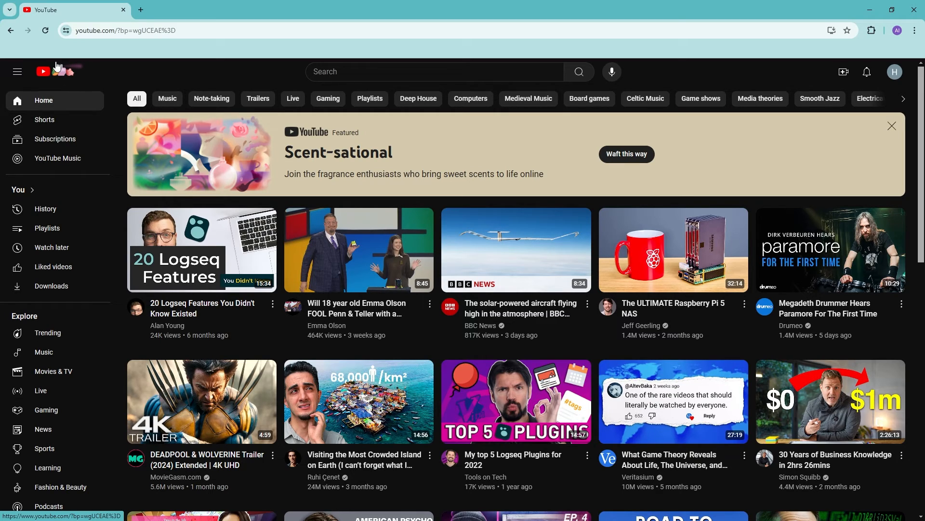
pyautogui.moveTo(59, 75)
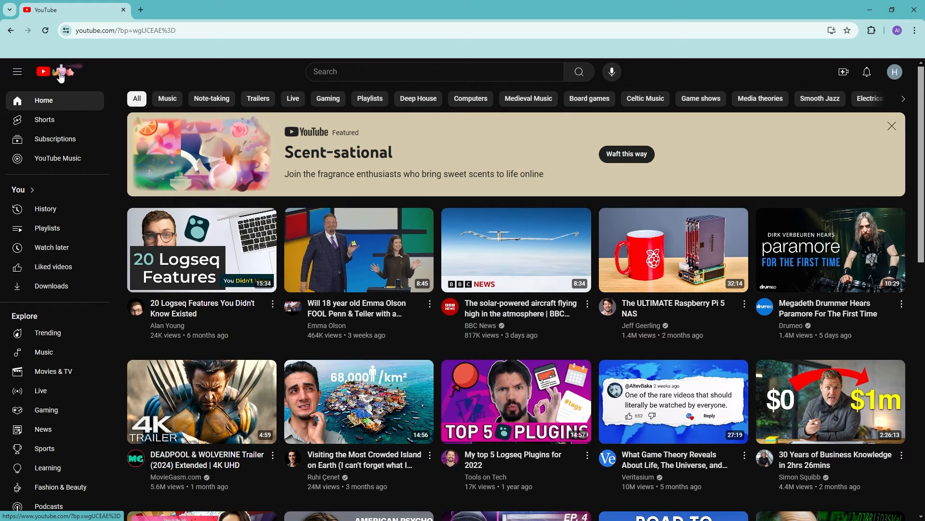
pyautogui.moveTo(900, 80)
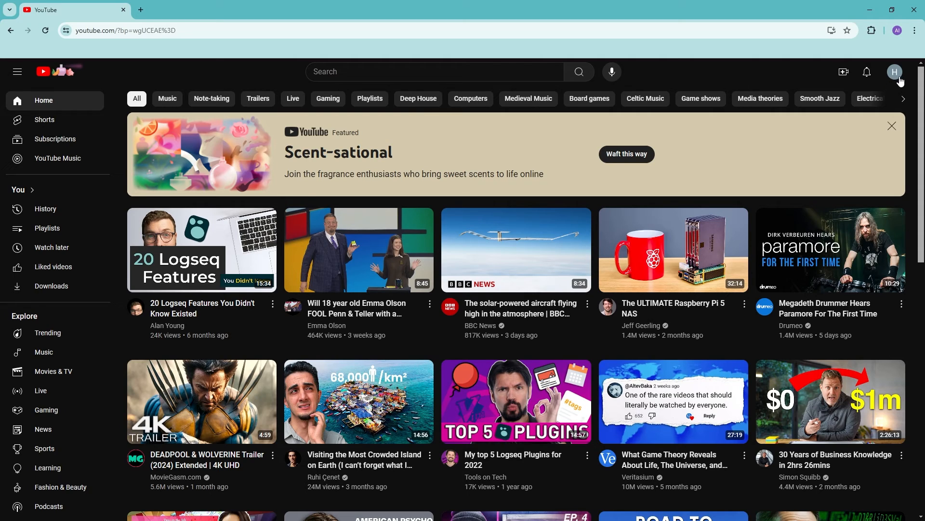
# Step: Use Switch account to see the accounts list with the current one ticked
pyautogui.click(896, 71)
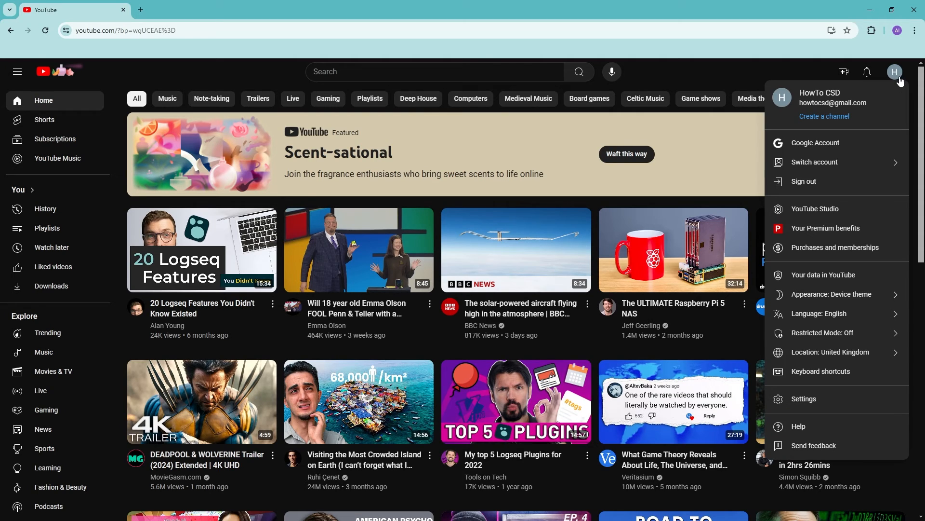
pyautogui.moveTo(814, 162)
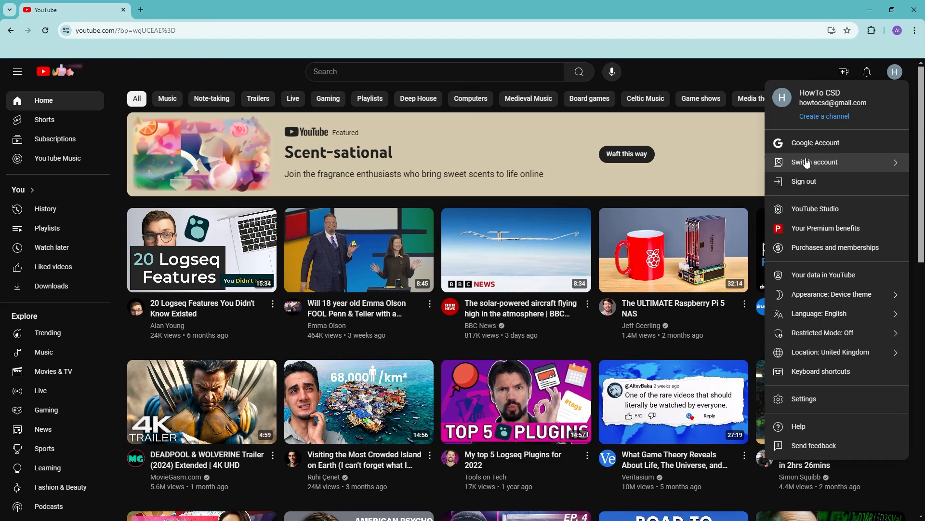
pyautogui.click(815, 162)
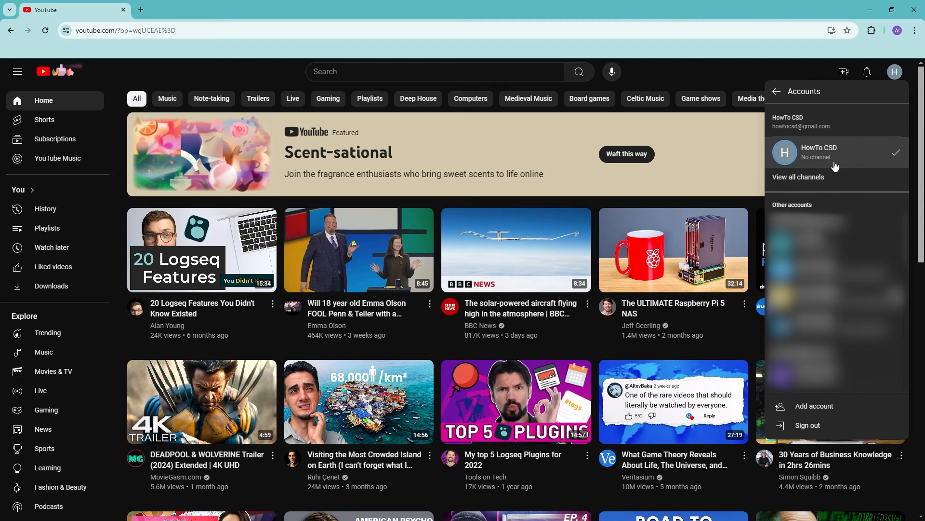
pyautogui.moveTo(792, 153)
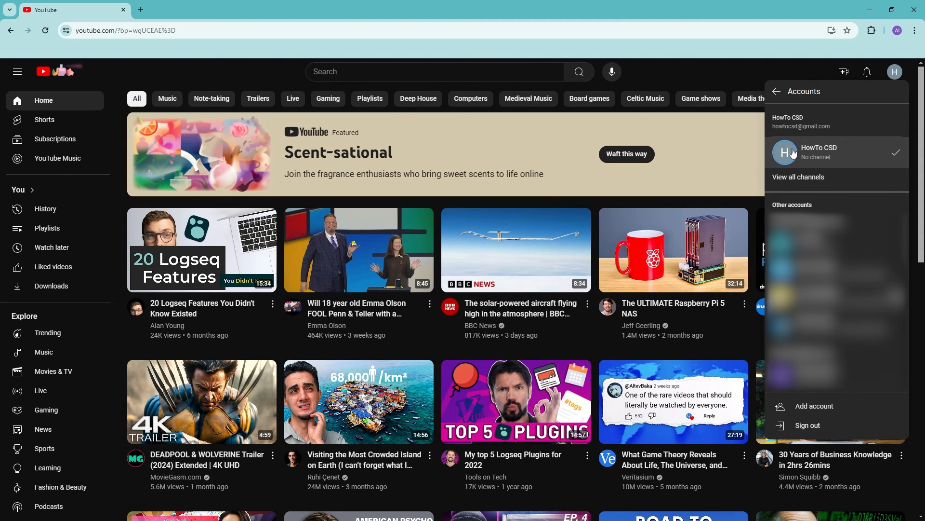